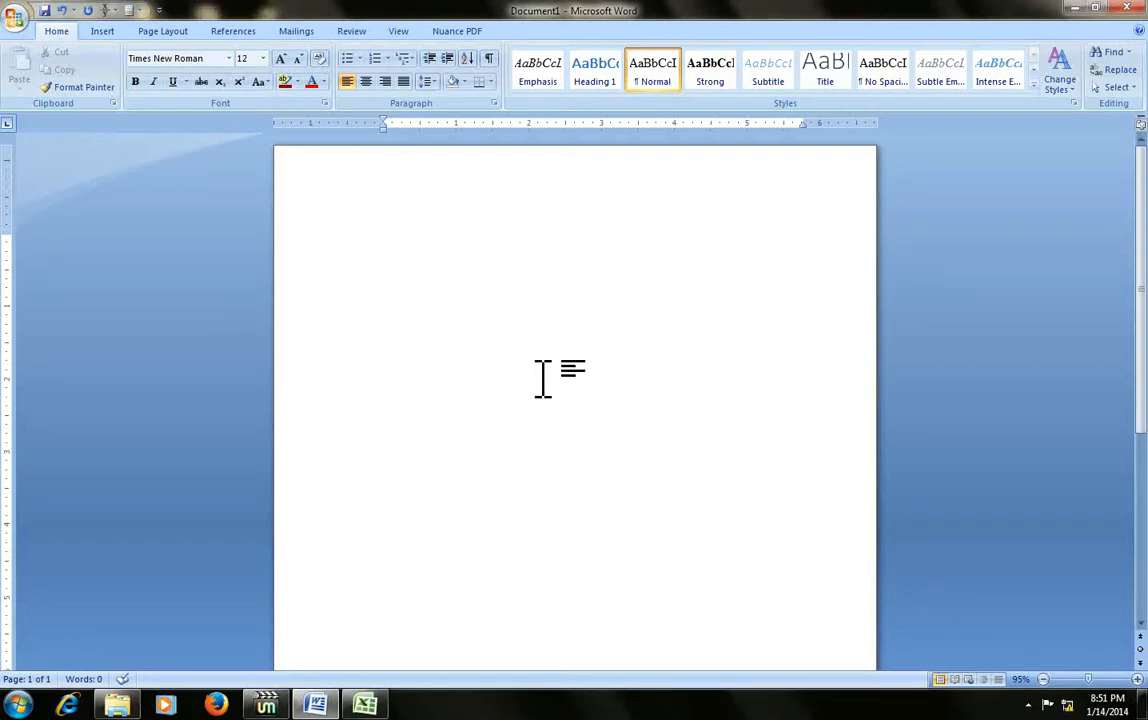
Step: Type the partial text "the l" into the blank Word document
type("the l")
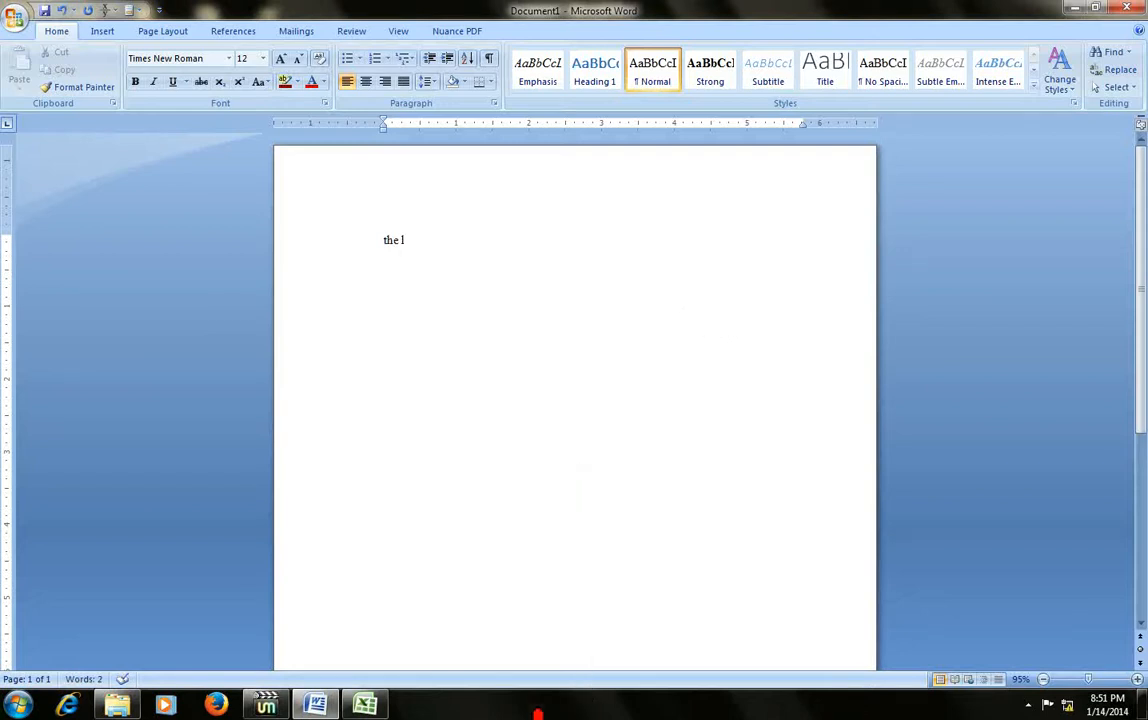
mouse_move(364, 704)
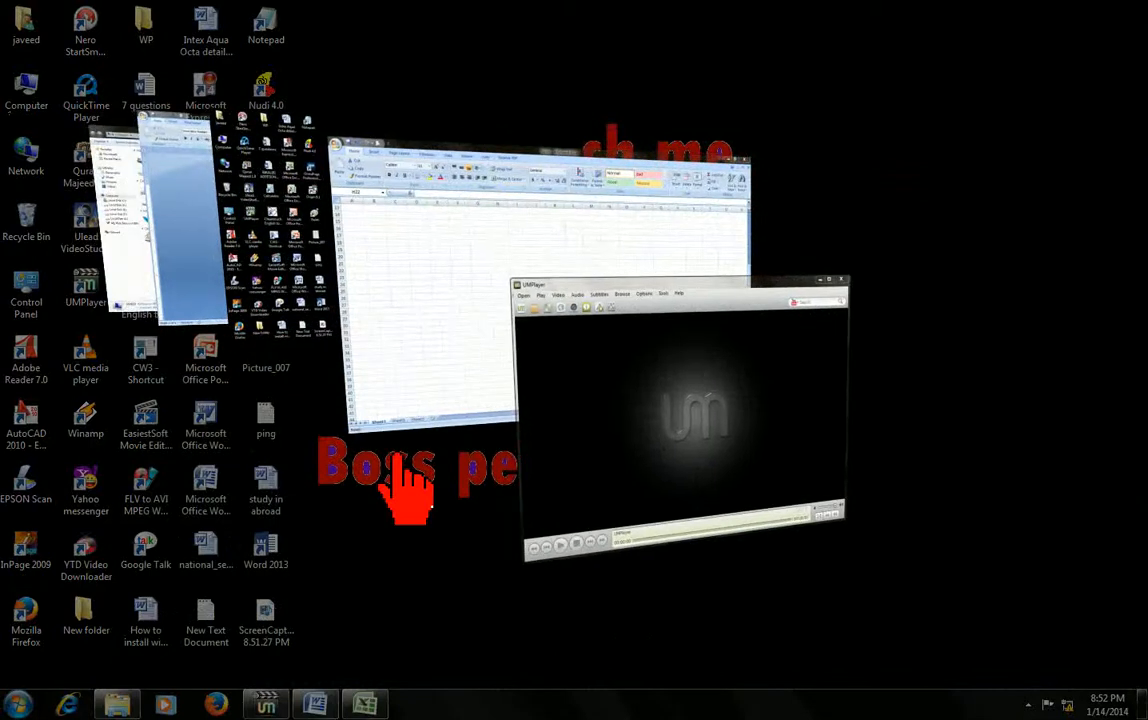
mouse_move(675, 350)
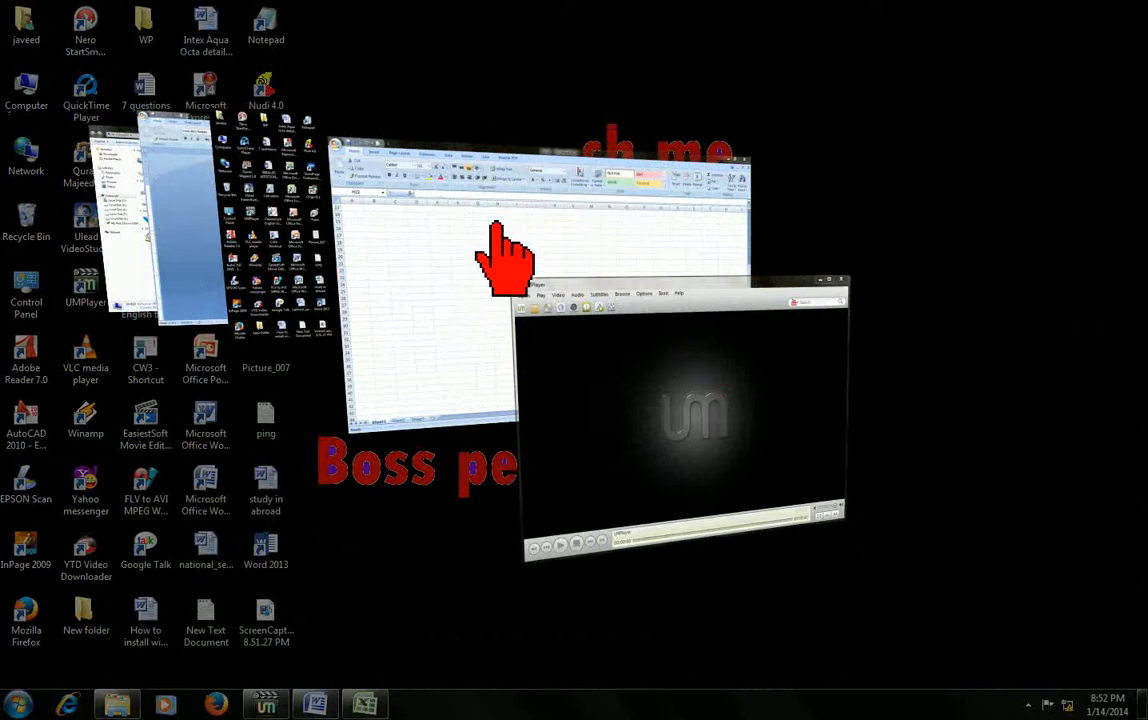
mouse_move(515, 300)
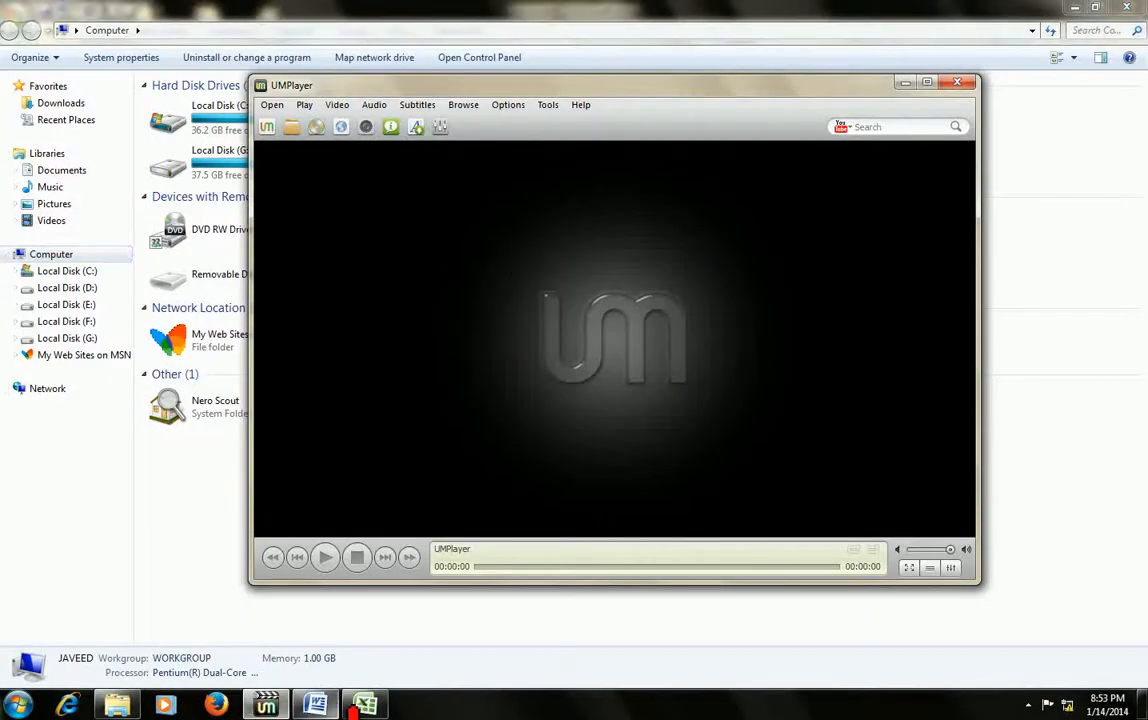
Step: Bring Excel to the front and search "os" to launch On-Screen Keyboard
left_click(16, 705)
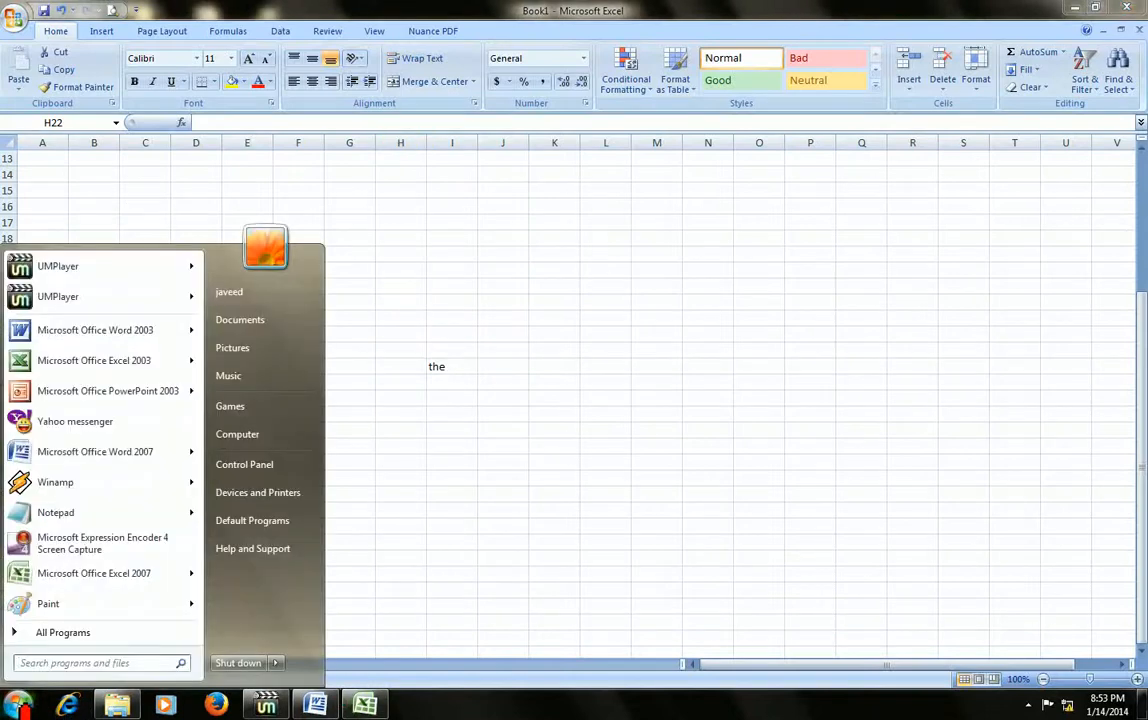
type("os")
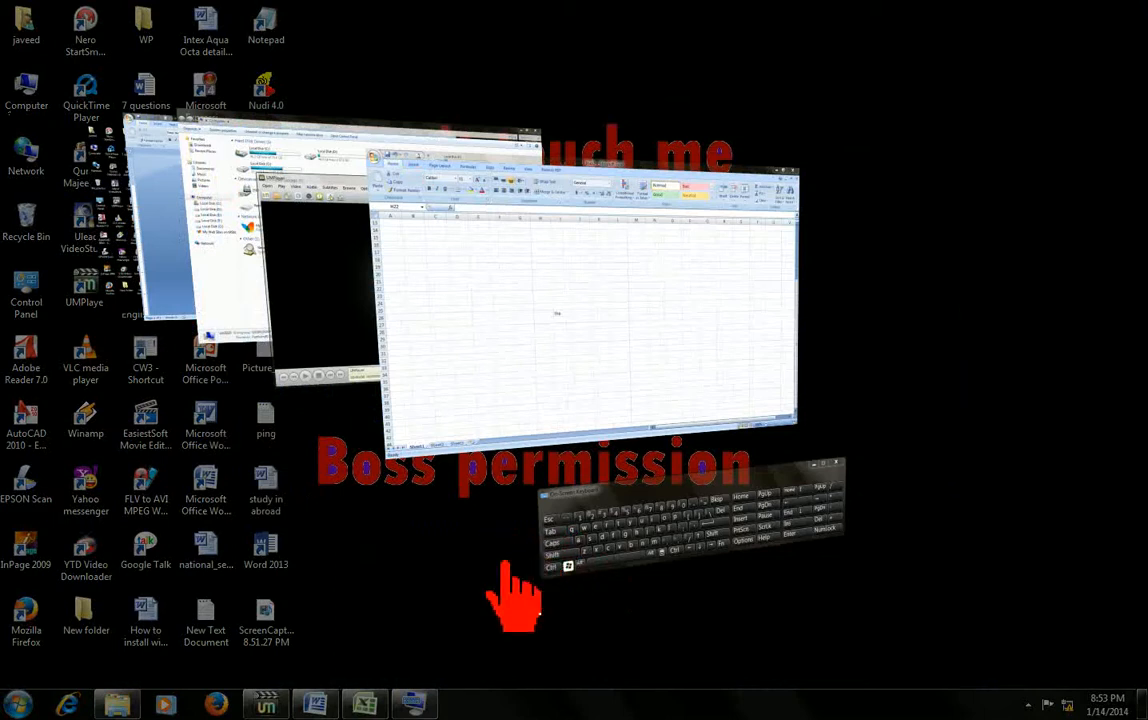
mouse_move(565, 555)
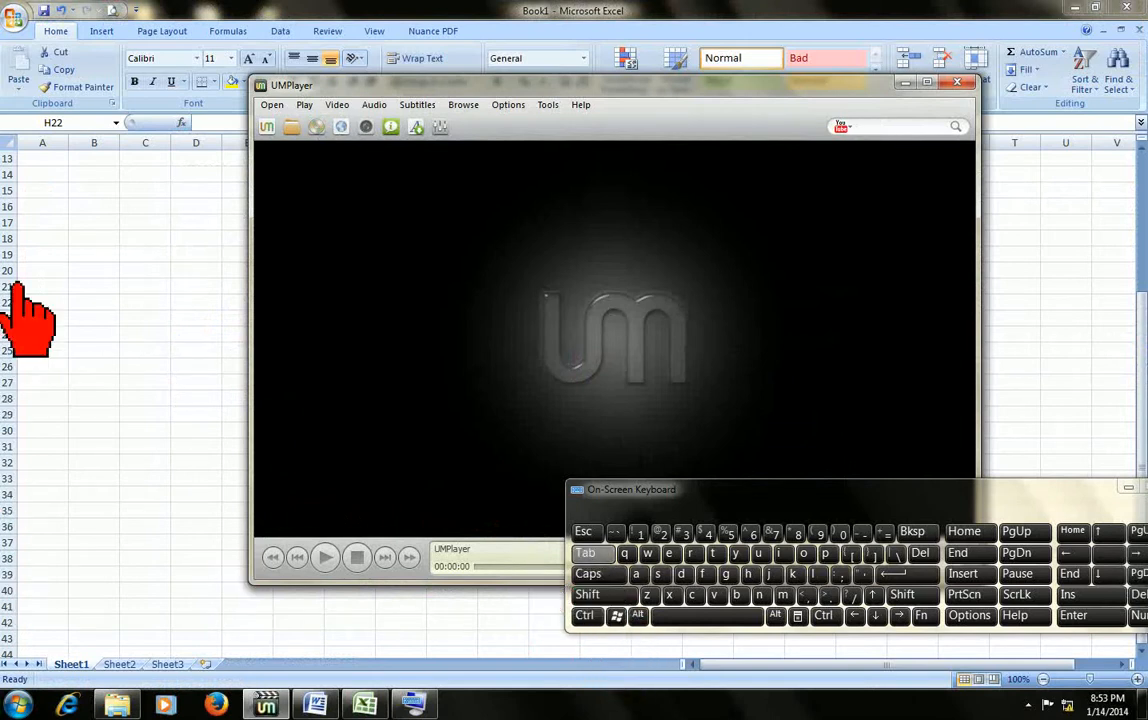
Step: Exit Flip 3D with the Excel workbook in front of the media player
left_click(956, 81)
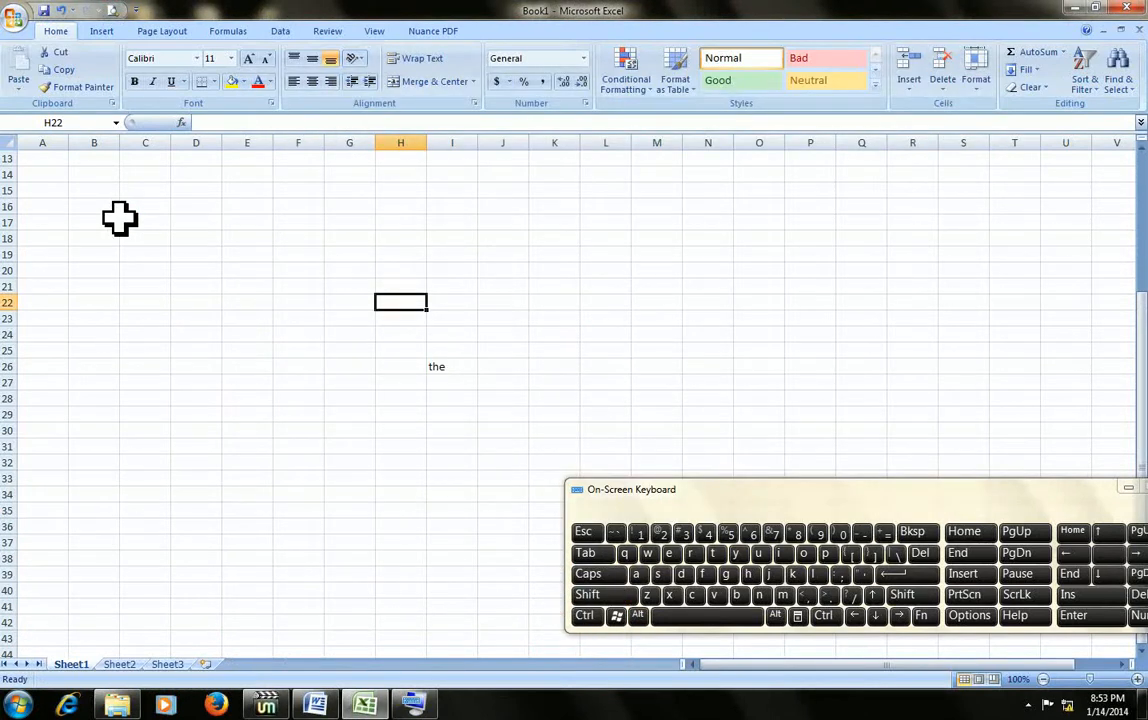